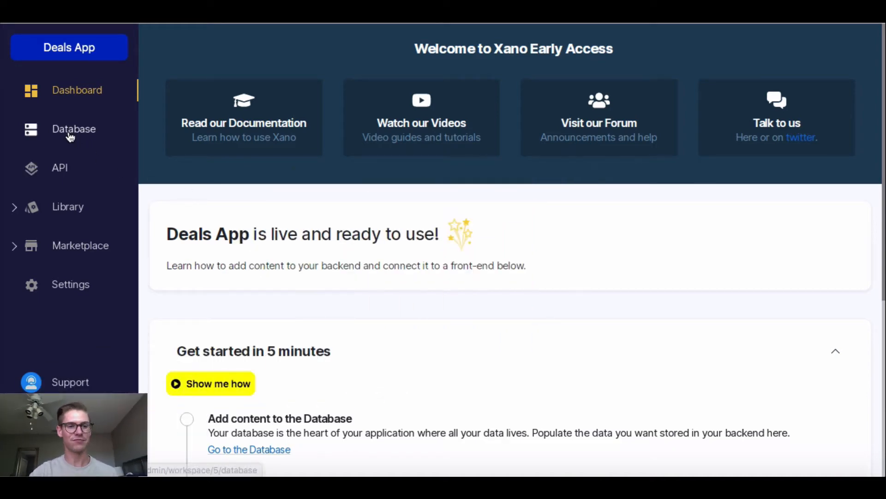
Open the deals table from Database to view its six deal records.
click(74, 129)
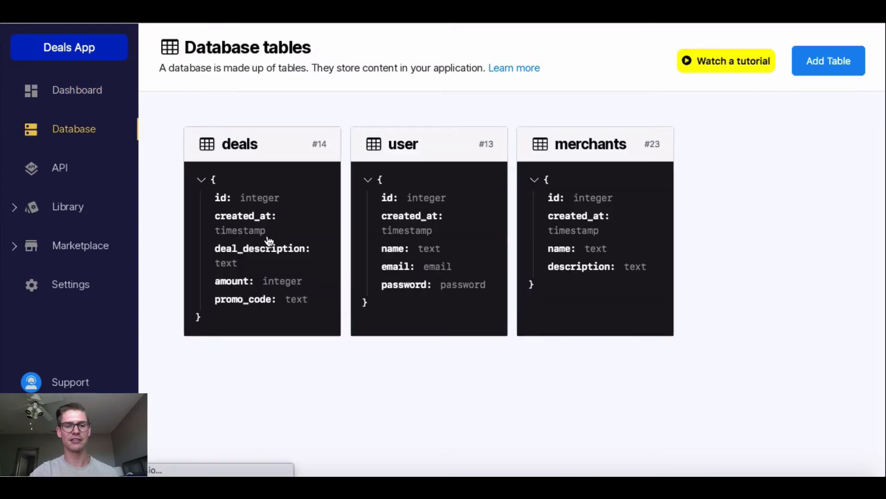
click(262, 143)
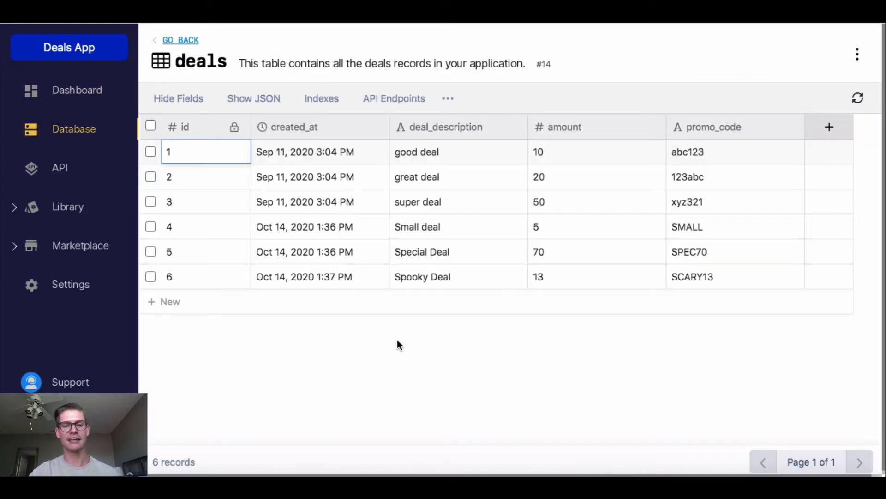
click(417, 226)
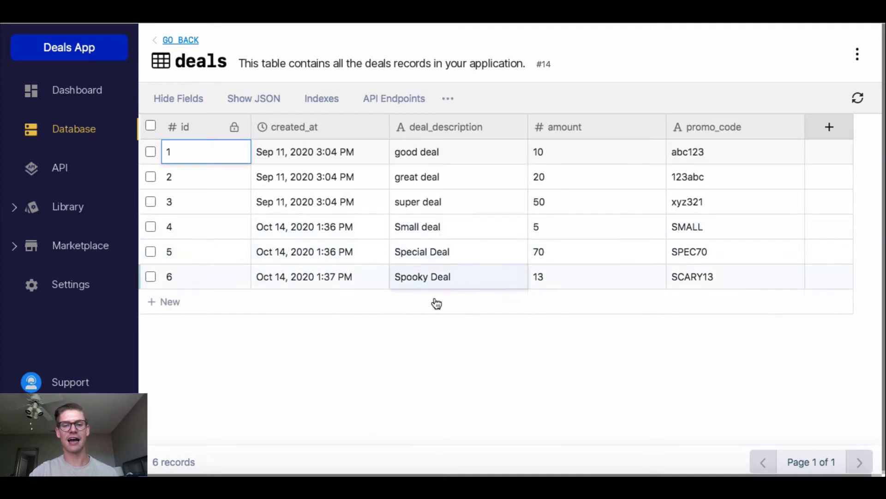
mouse_move(454, 312)
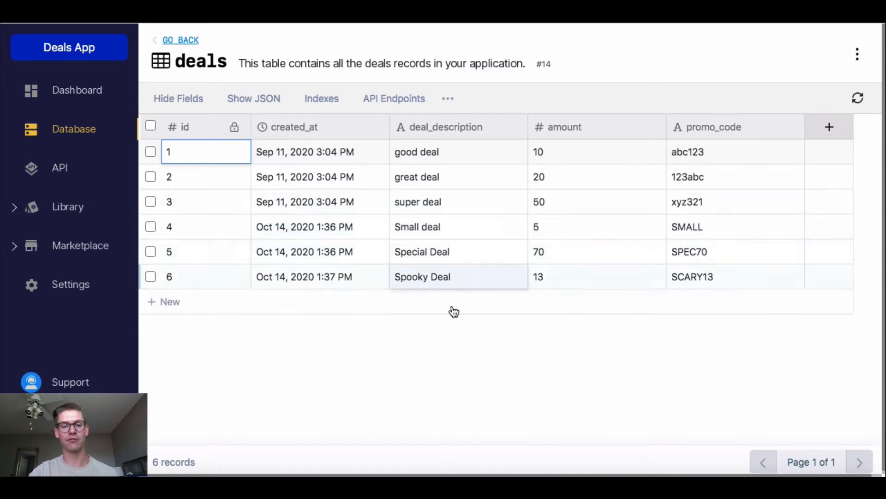
mouse_move(382, 353)
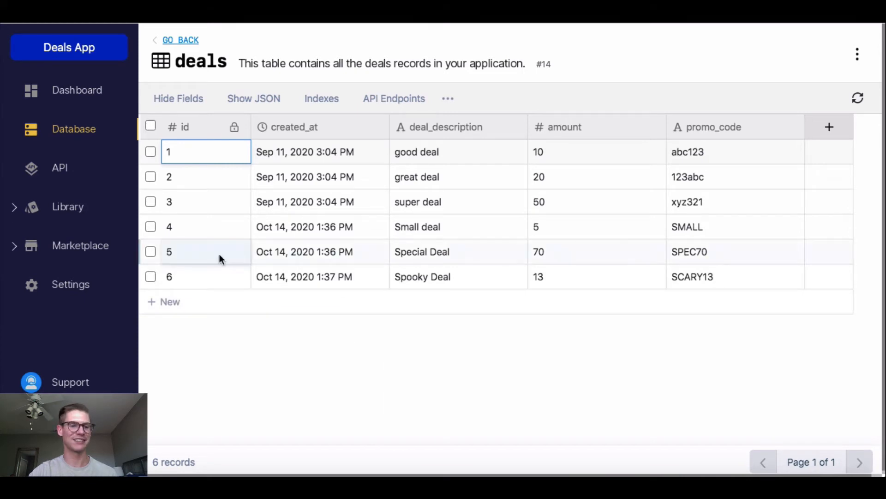
Browse the API group's endpoints and open DELETE /Deals_Loops.
click(60, 167)
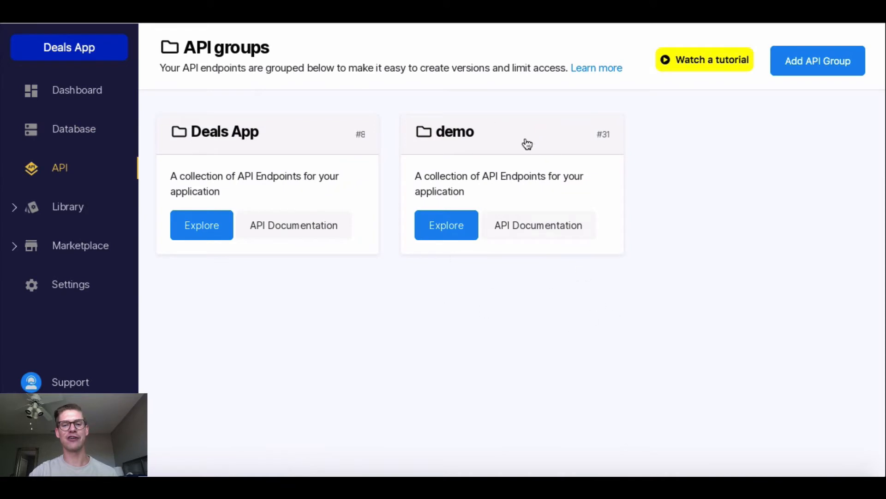
mouse_move(370, 268)
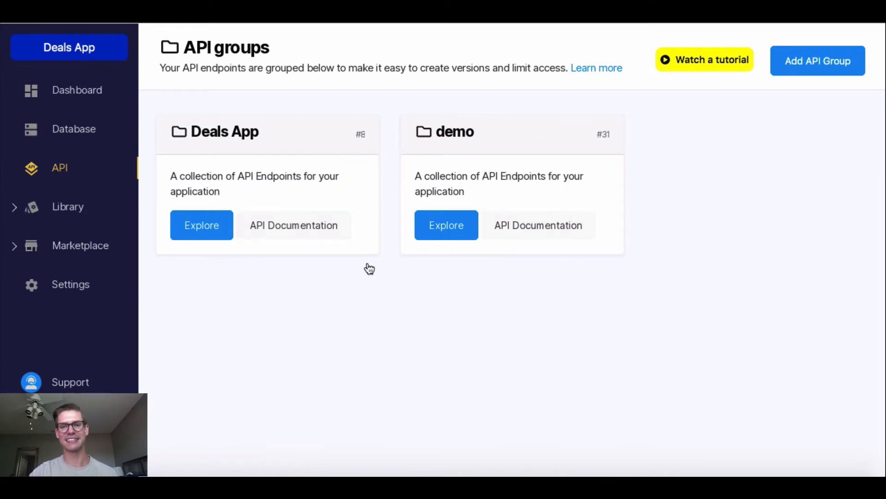
click(446, 225)
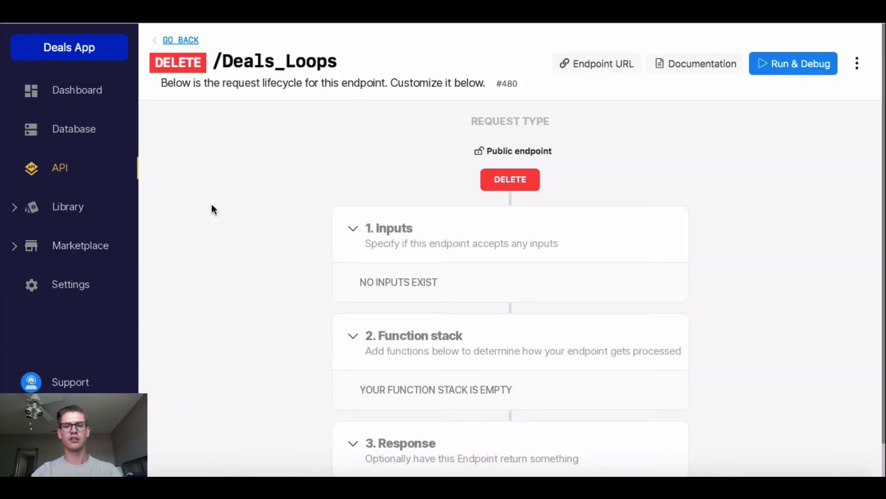
scroll(down, 3)
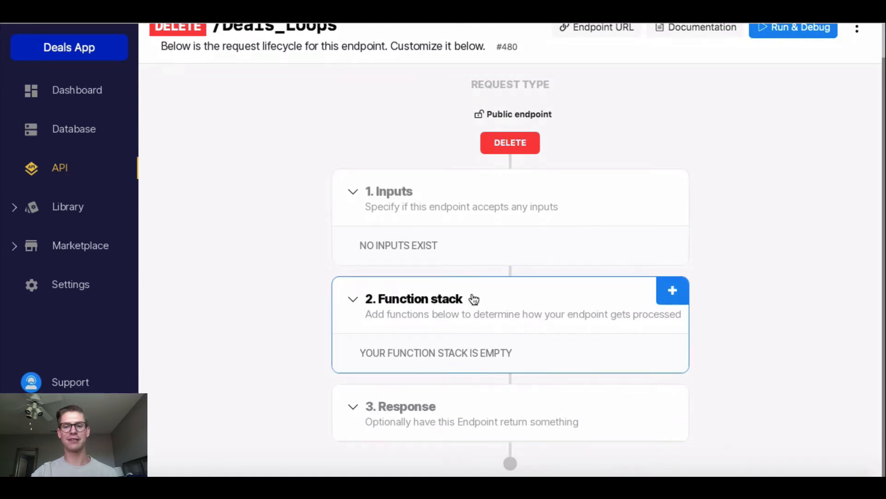
mouse_move(484, 330)
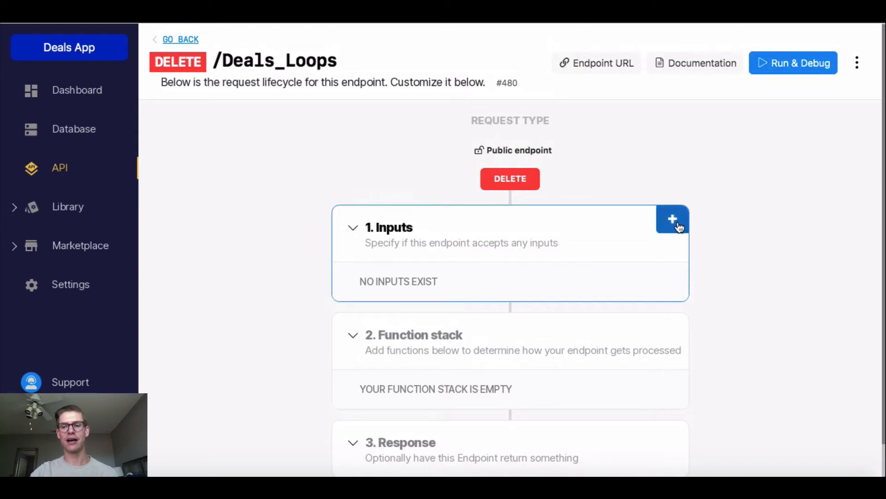
Add a deals_id input linked to the deals table, with list structure, and save.
click(672, 219)
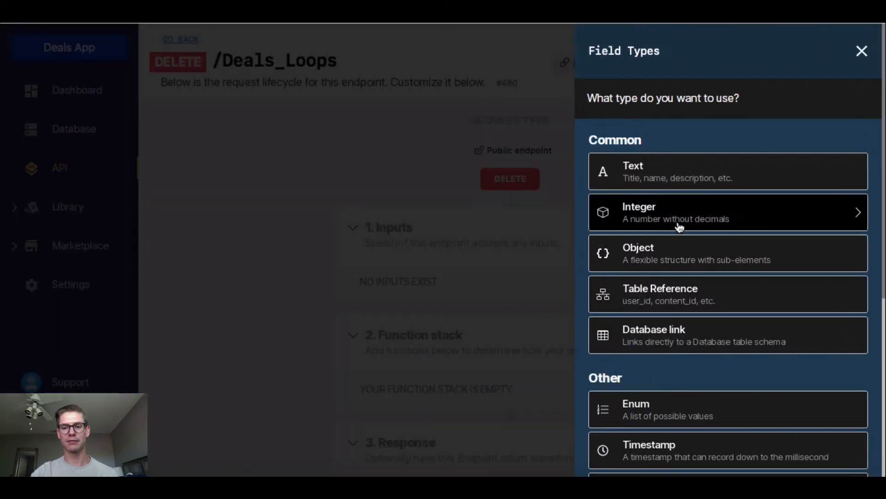
mouse_move(678, 294)
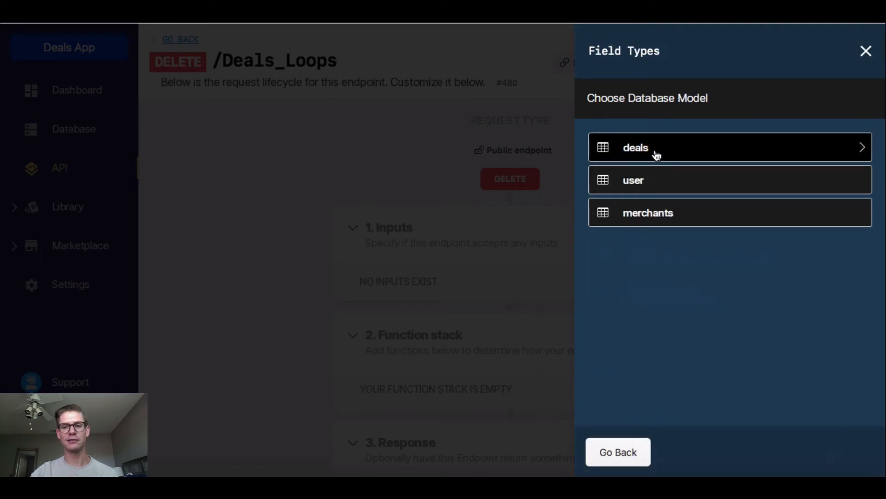
click(636, 147)
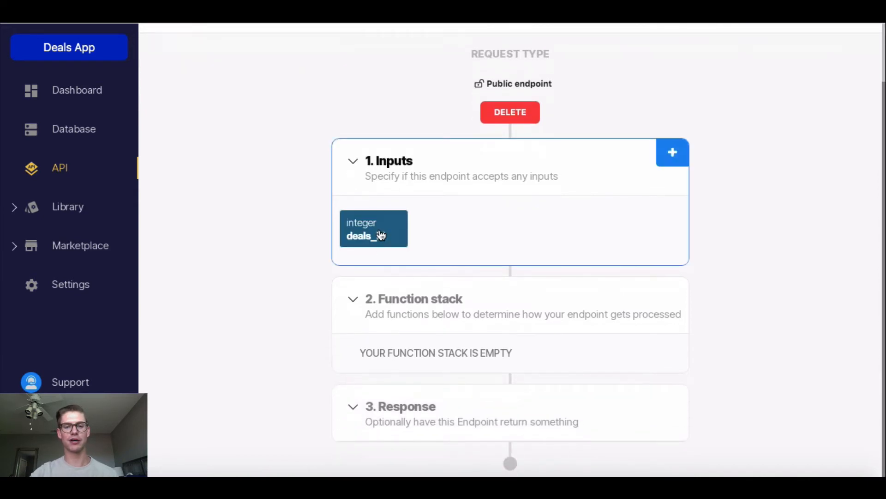
click(373, 228)
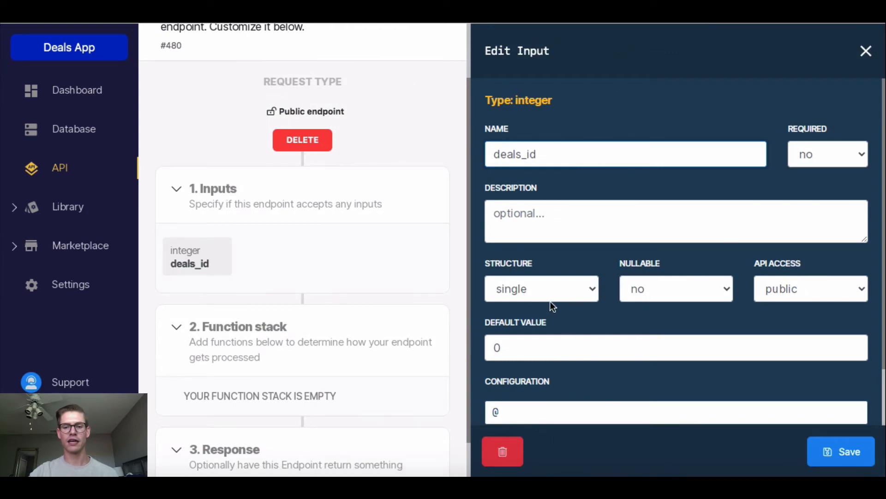
click(541, 288)
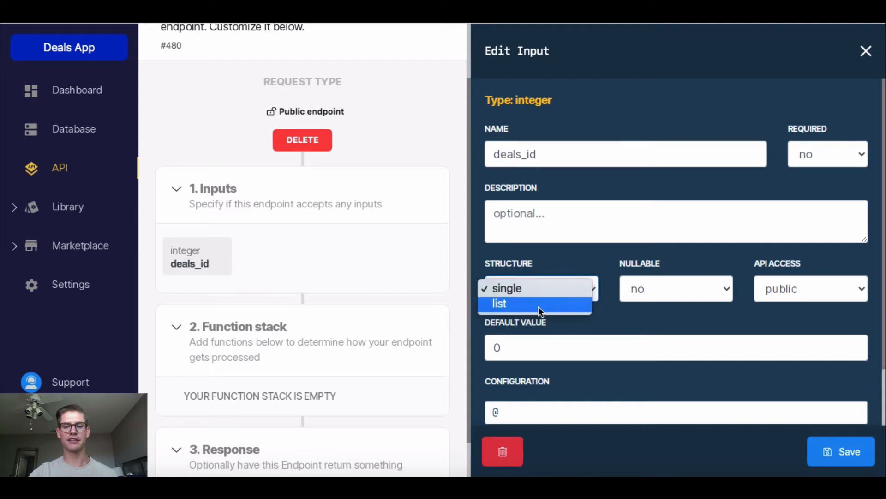
click(499, 304)
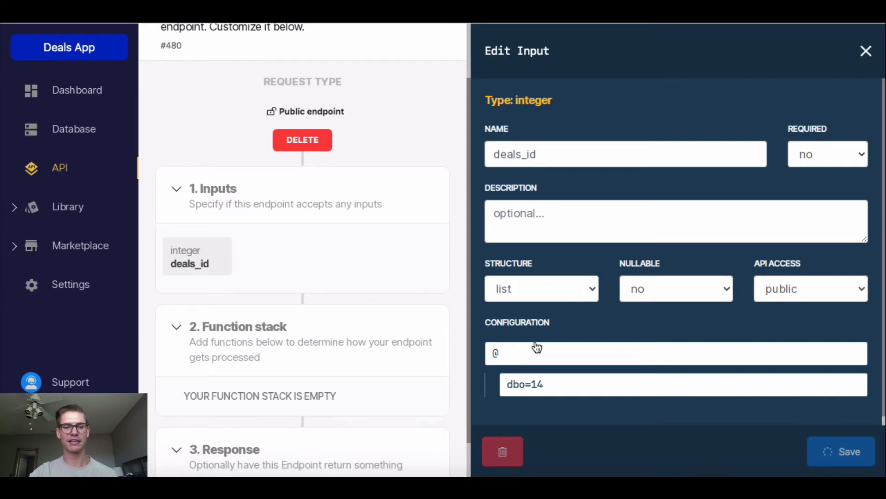
click(840, 451)
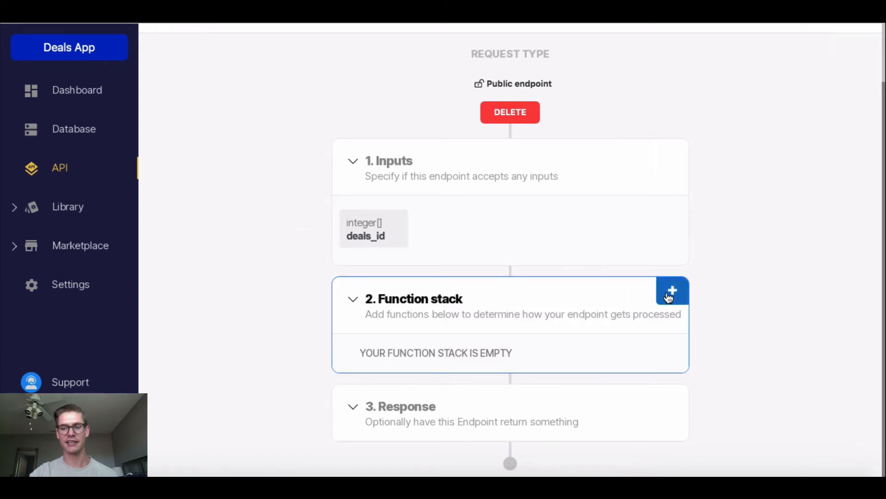
Add a For Each Loop function to the stack, with items named item_1.
click(672, 291)
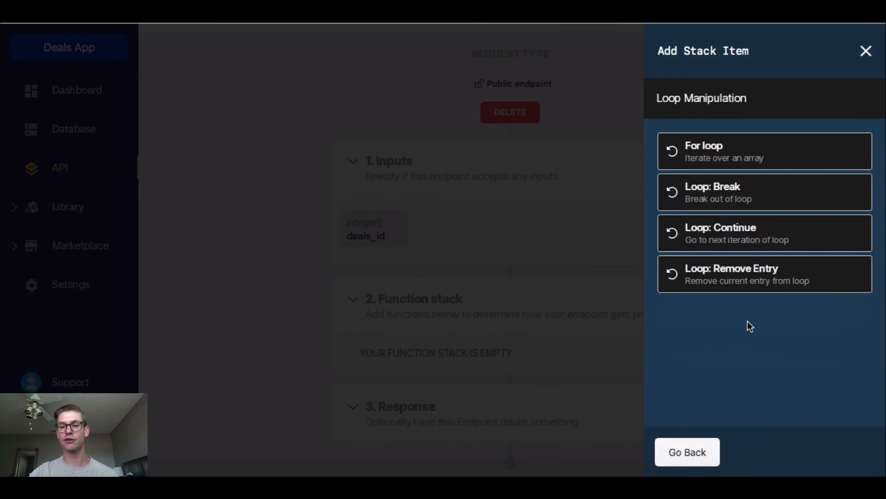
mouse_move(756, 164)
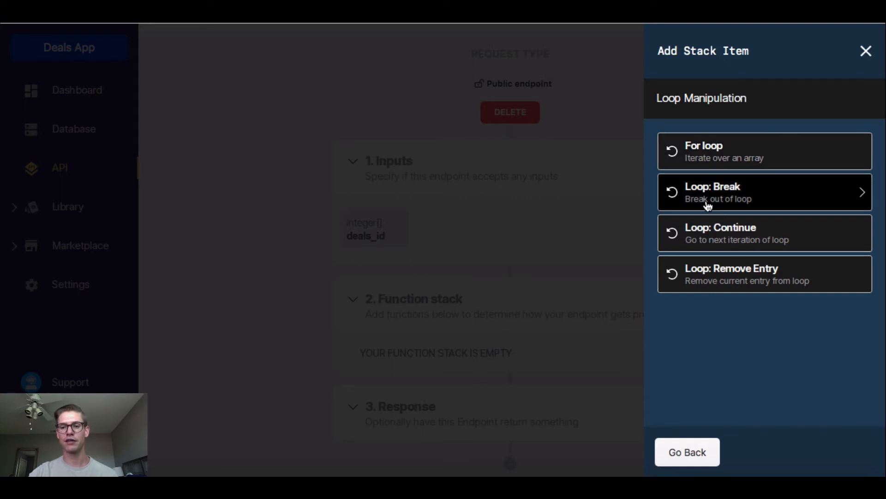
mouse_move(712, 246)
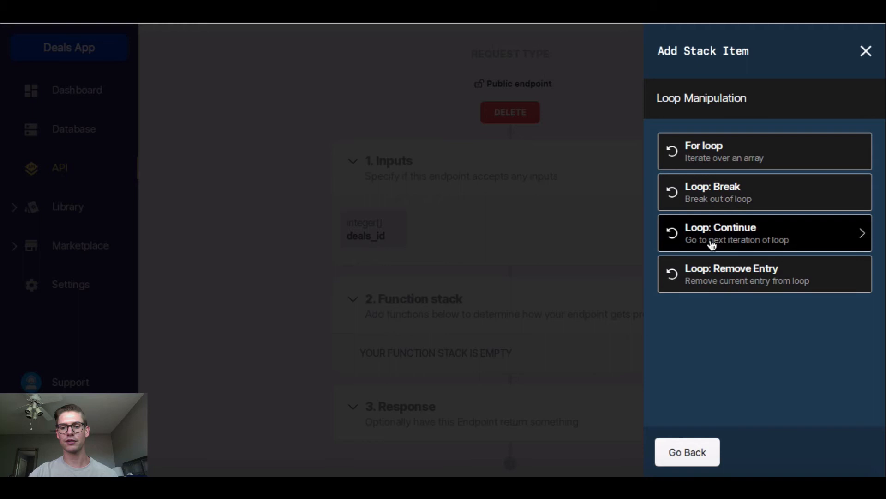
mouse_move(790, 252)
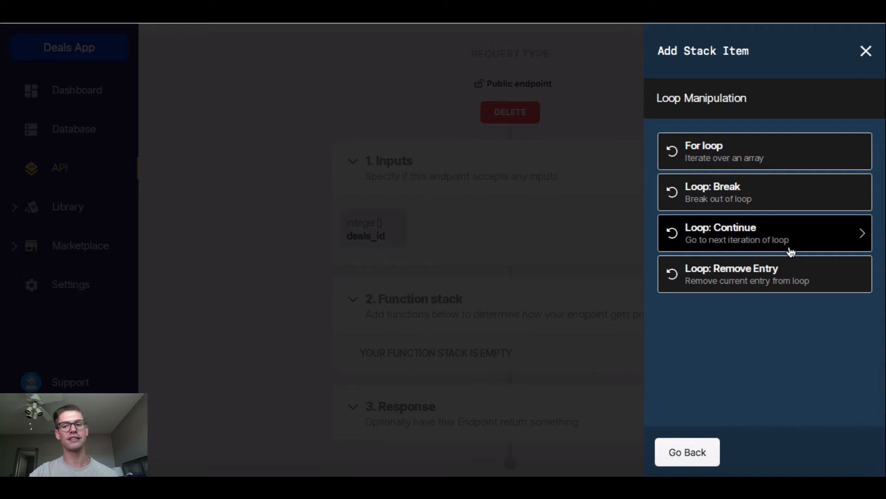
mouse_move(735, 274)
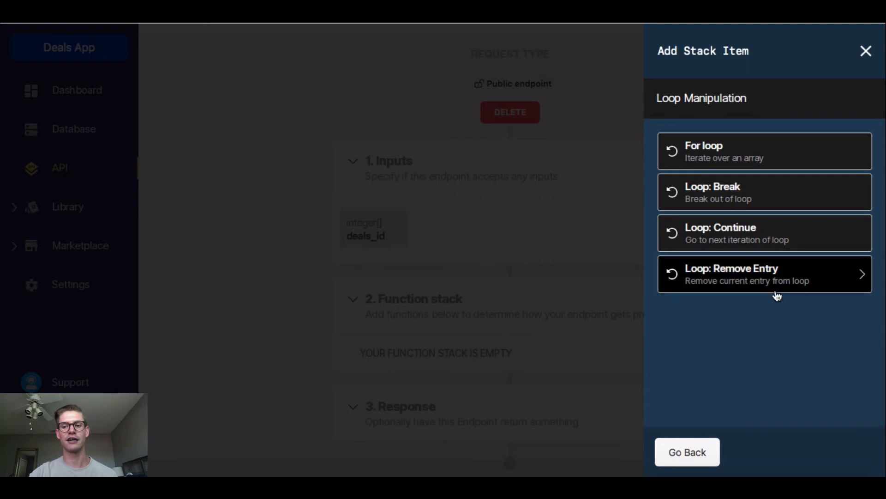
click(865, 50)
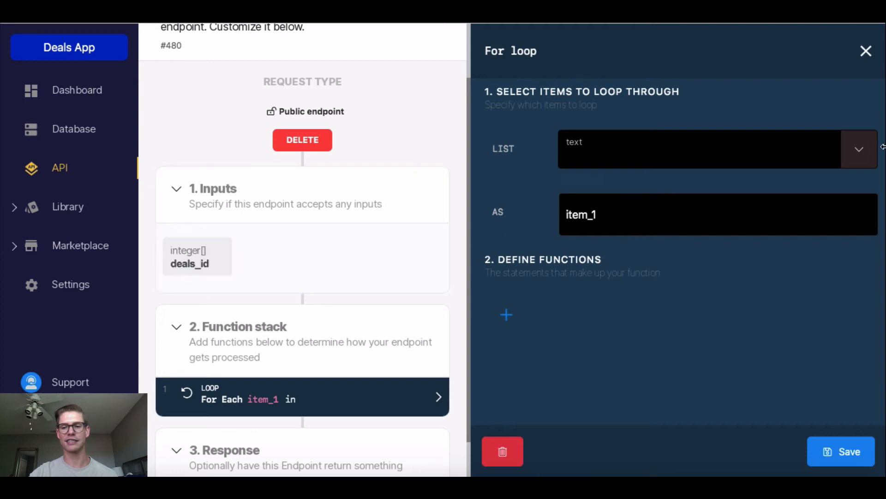
Loop over input deals_id and add a Delete Record step on the deals table inside.
click(858, 149)
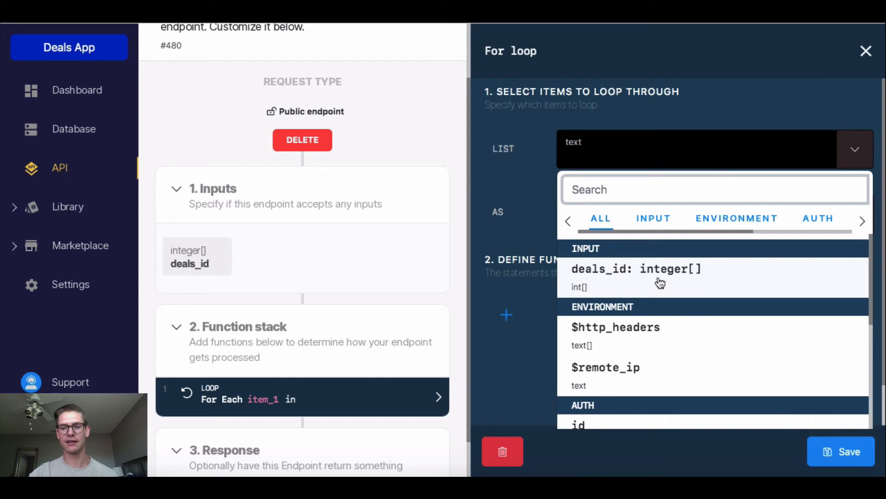
click(637, 268)
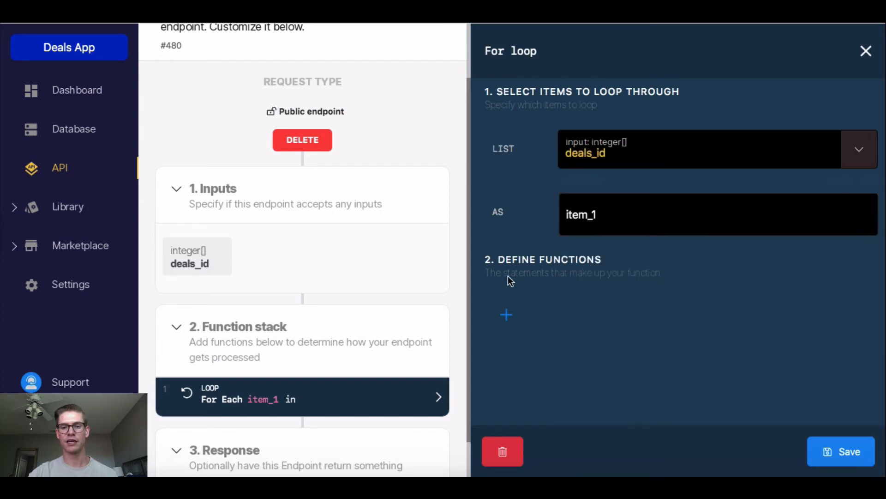
mouse_move(618, 292)
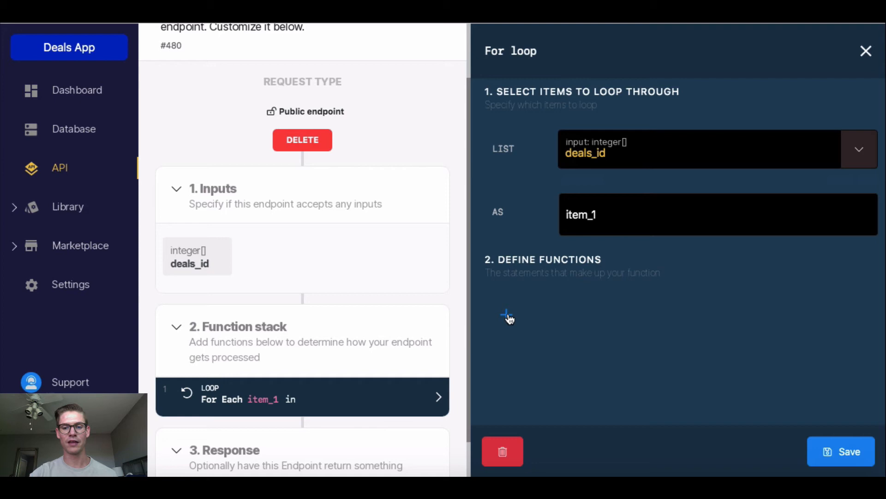
click(506, 315)
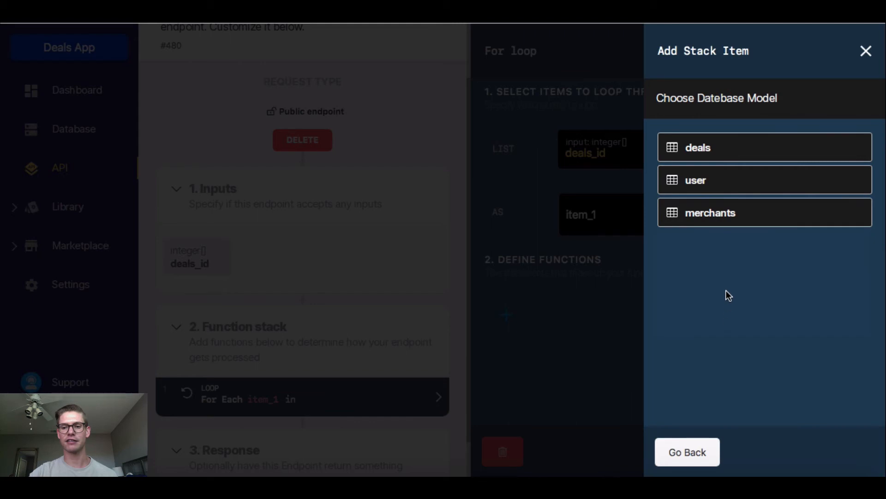
click(698, 147)
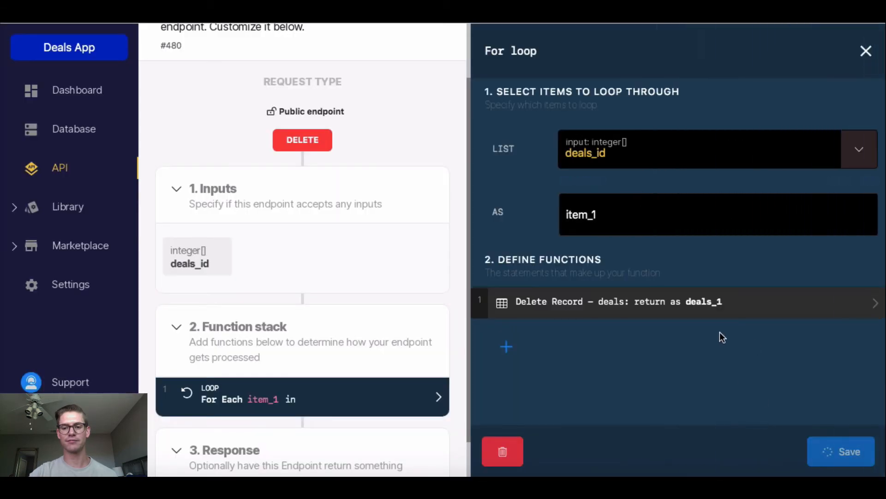
click(599, 301)
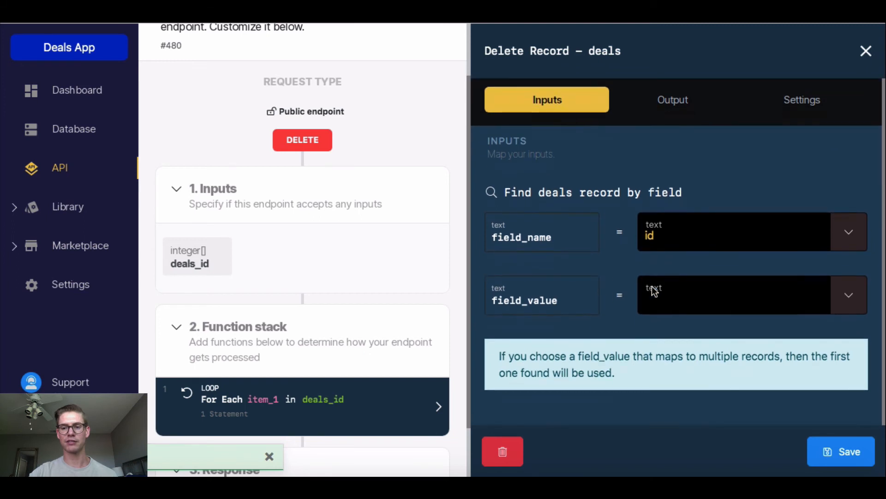
Set the delete step's field value to the item_1 variable and save.
click(746, 294)
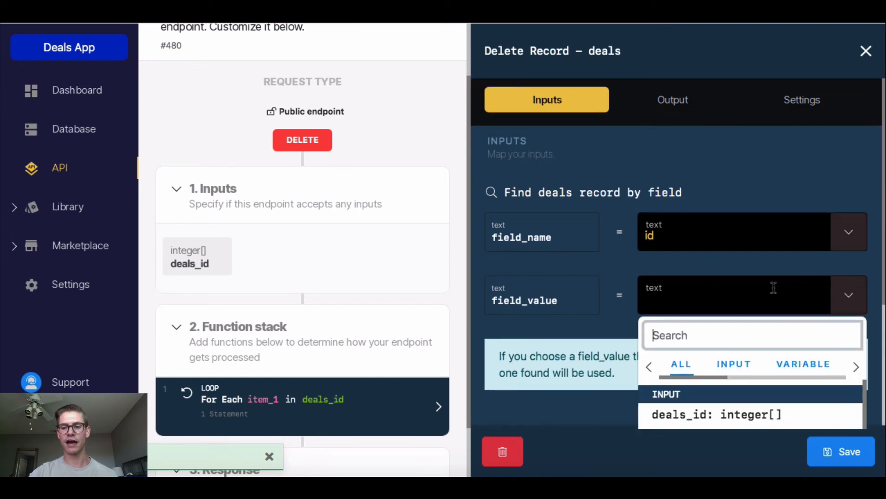
click(803, 363)
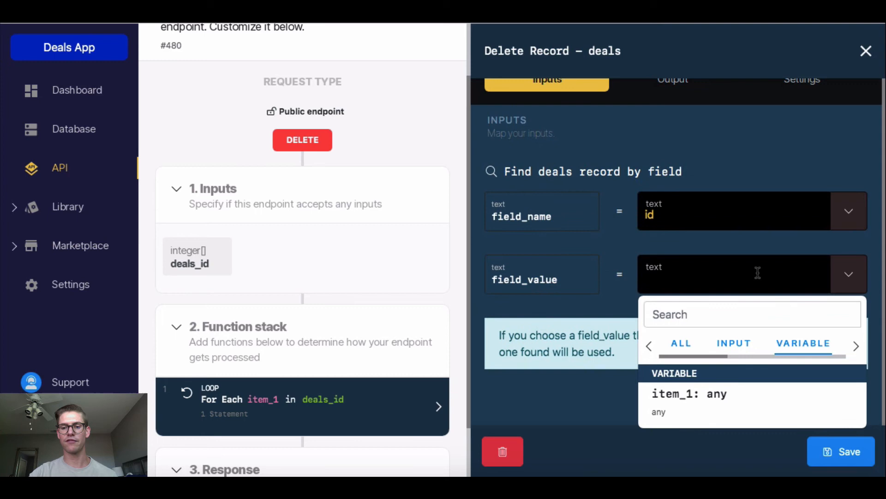
mouse_move(701, 412)
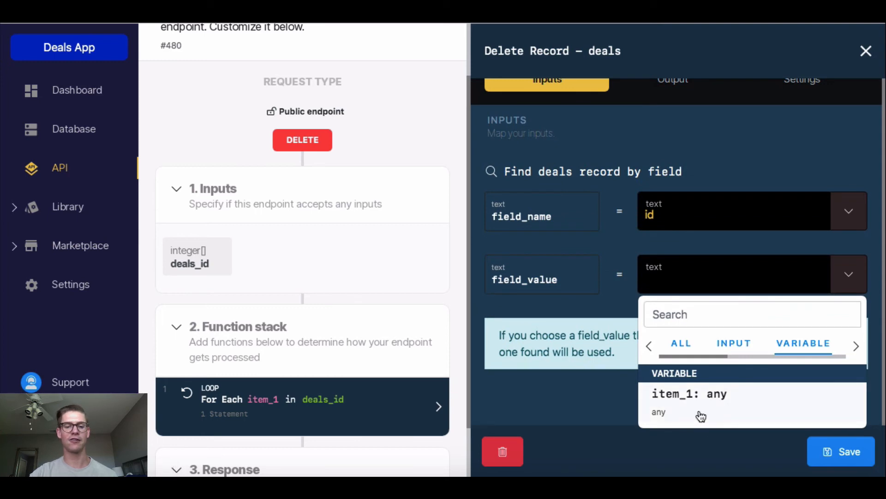
mouse_move(688, 412)
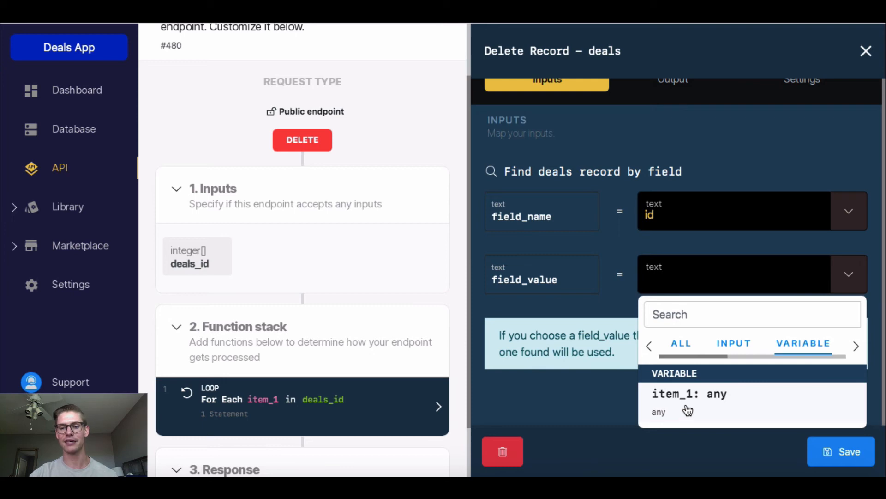
click(689, 393)
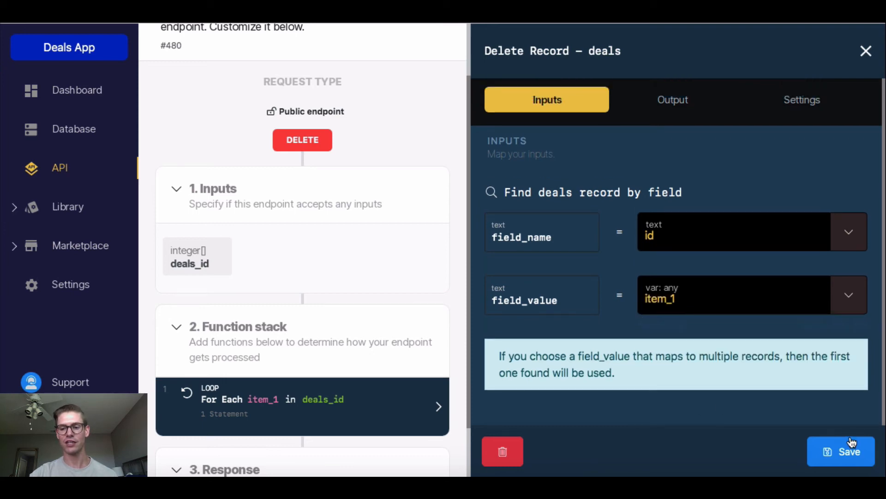
click(840, 451)
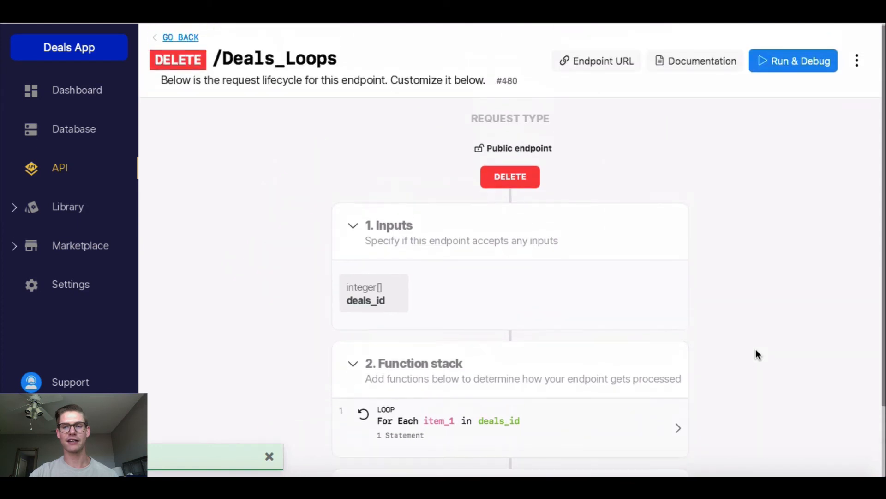
Run & Debug the endpoint with deals_id [3,5,6], getting a null success.
click(793, 61)
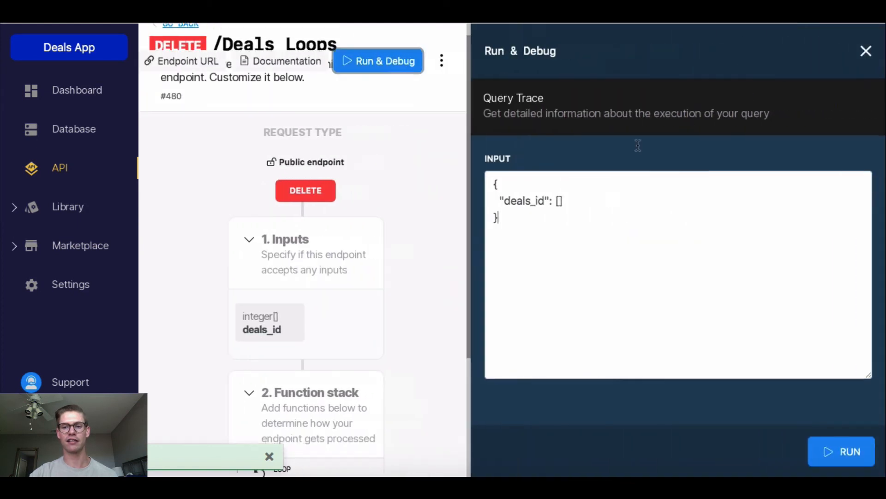
click(560, 201)
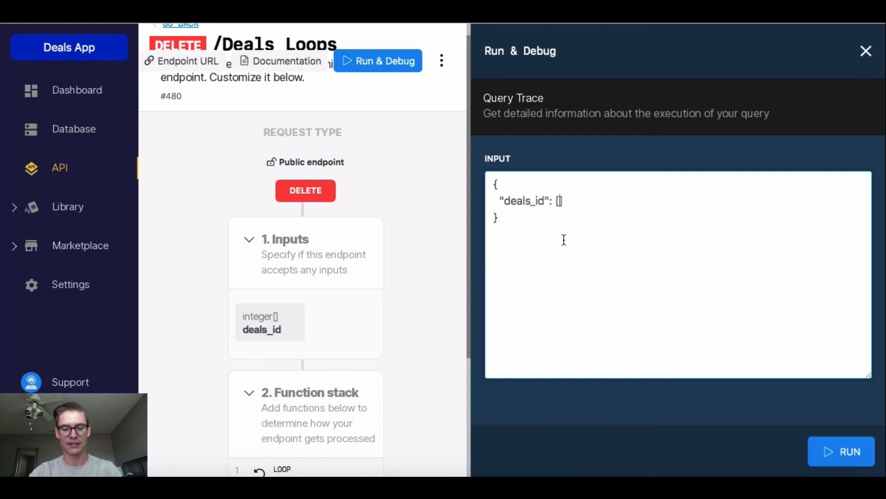
text(3)
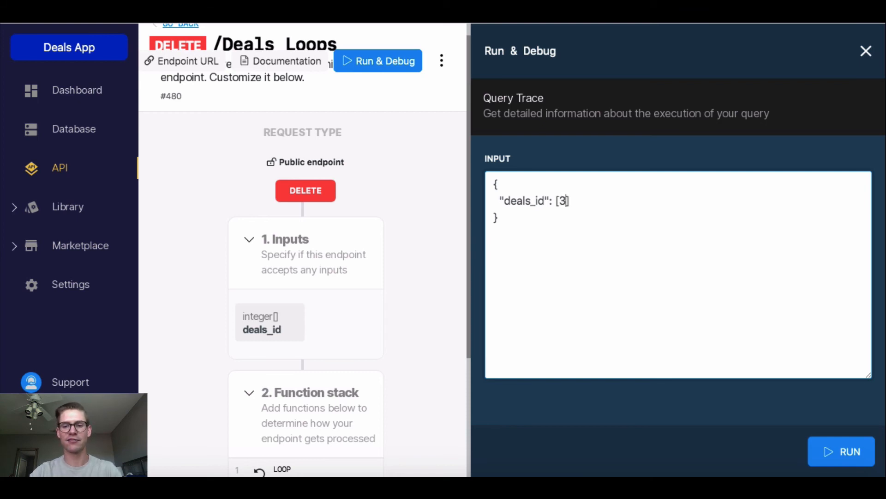
text(,5,6)
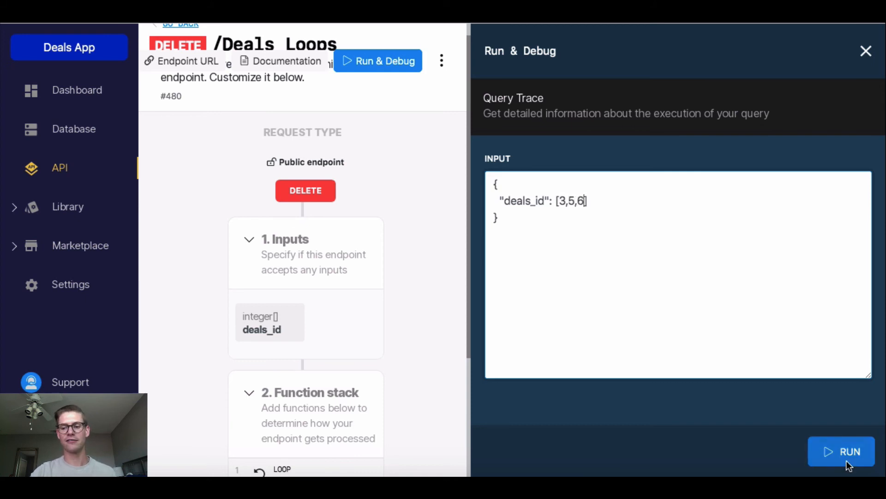
click(841, 451)
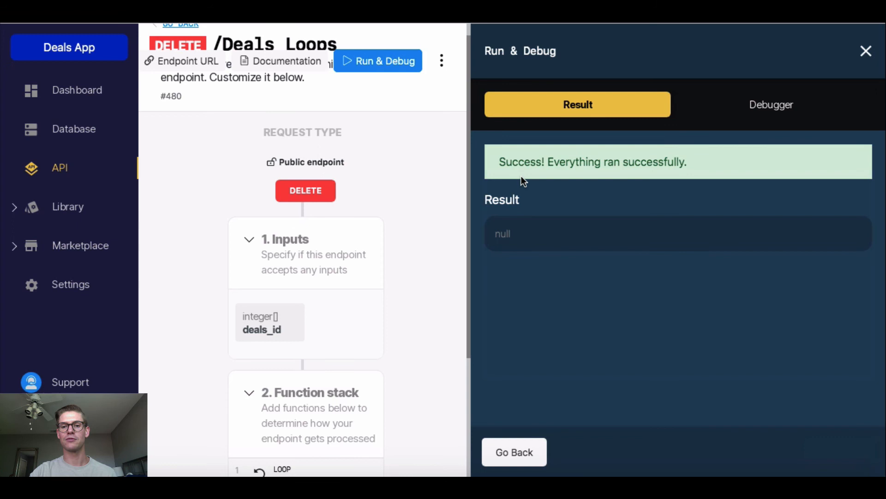
mouse_move(580, 269)
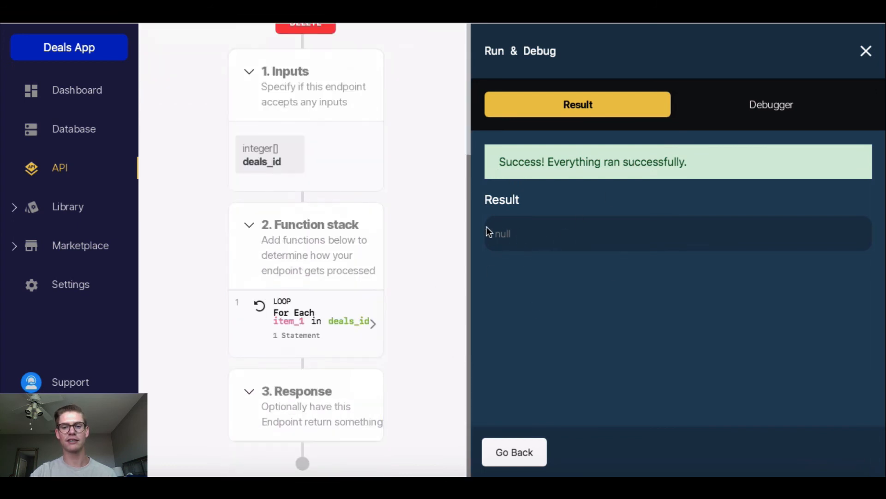
mouse_move(98, 149)
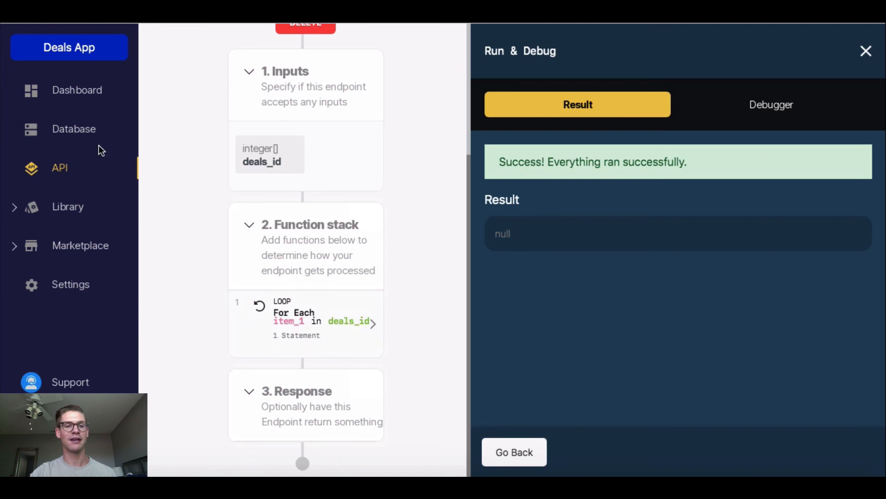
Return to Database to confirm the deals table holds only deals 1, 2 and 4.
click(73, 128)
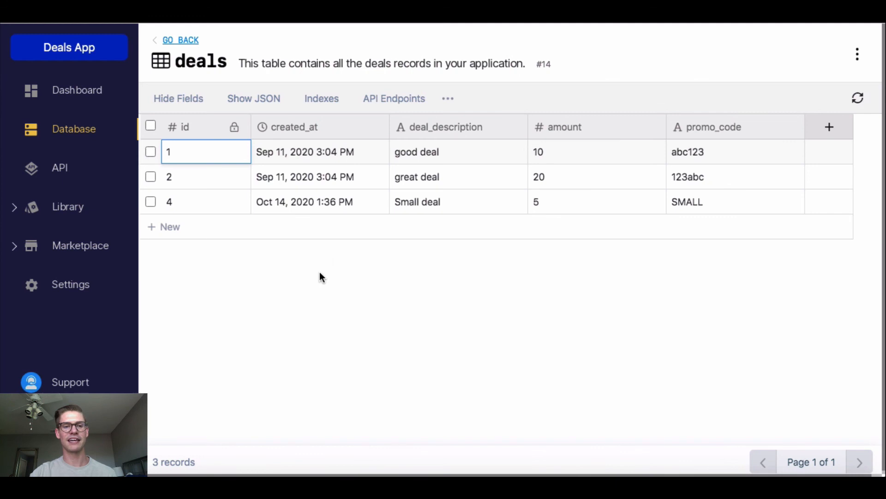
mouse_move(348, 266)
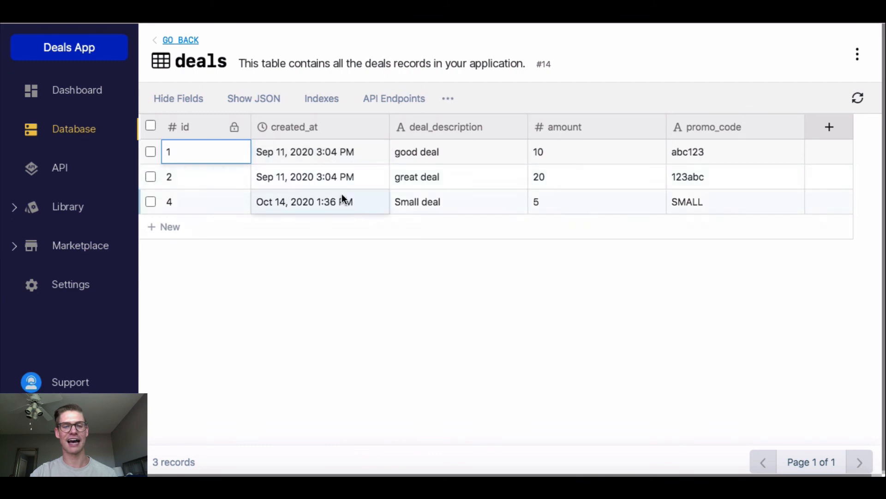
mouse_move(327, 217)
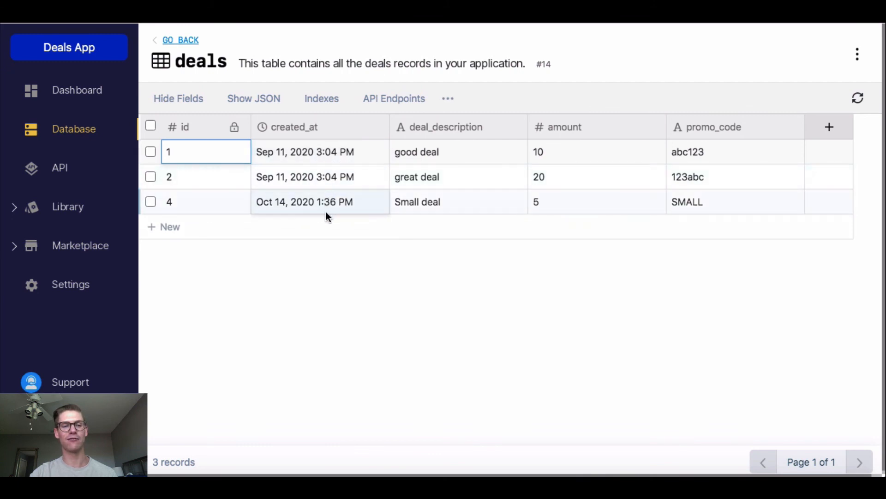